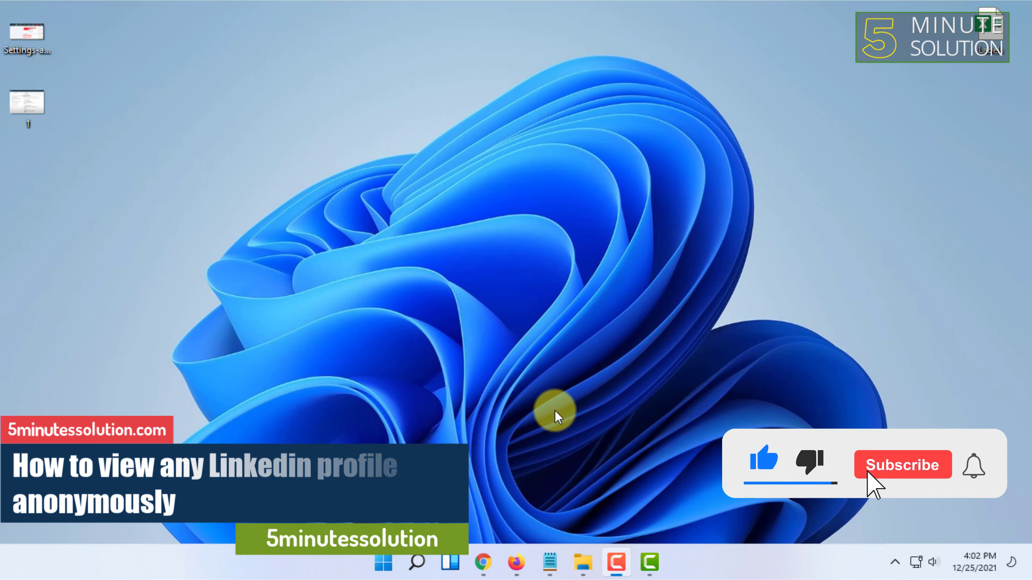
# View the Settings-and-Privacy.jpg screenshot in Photos, magnified to show the Settings & Privacy option.
pyautogui.click(902, 465)
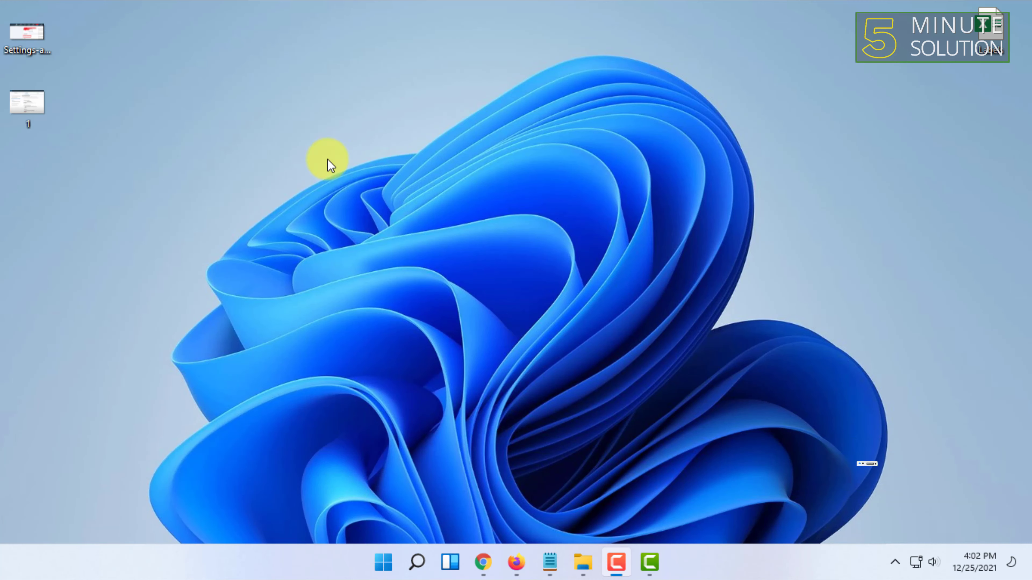
pyautogui.moveTo(72, 33)
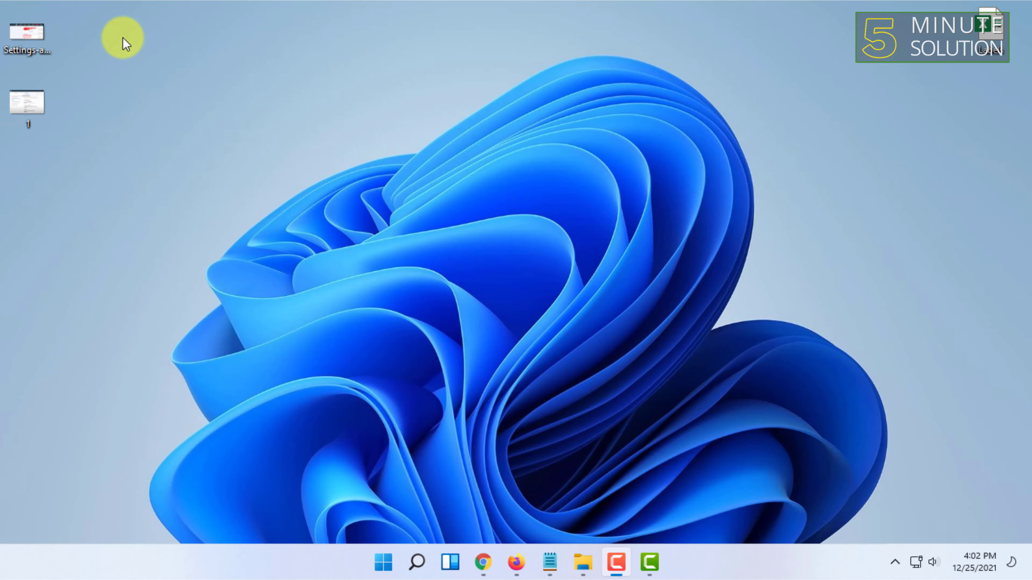
pyautogui.doubleClick(27, 36)
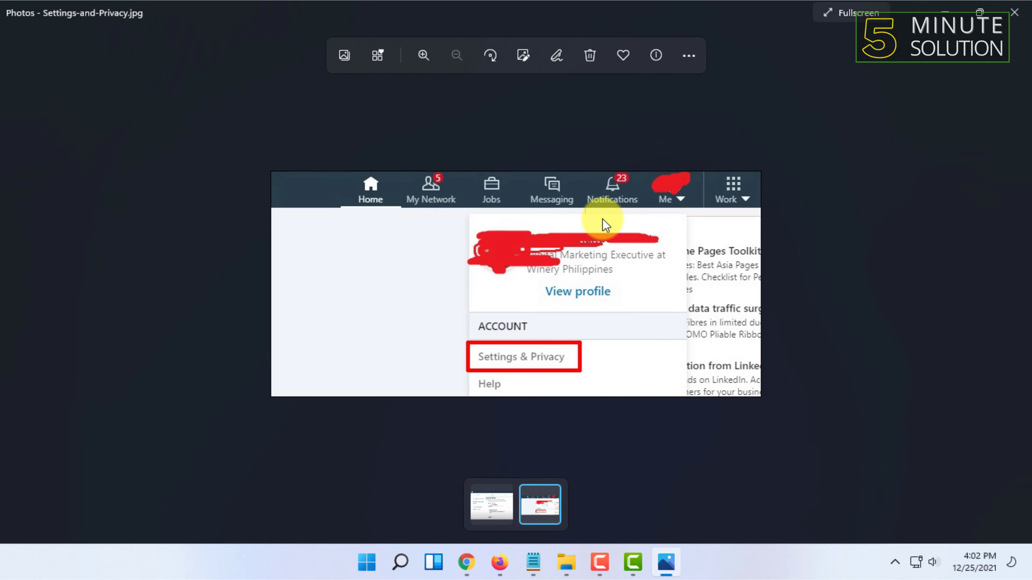
pyautogui.click(422, 55)
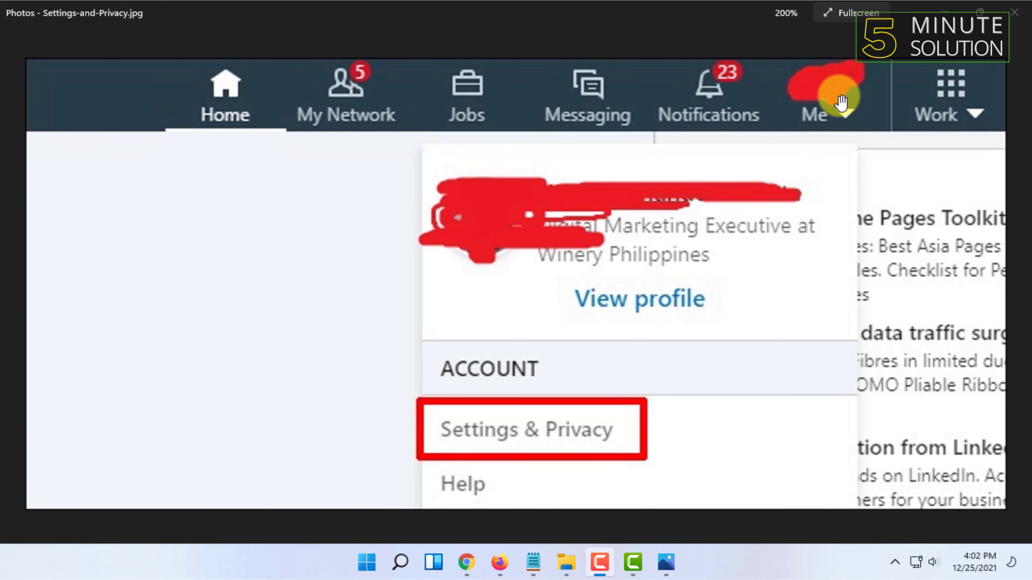
pyautogui.moveTo(824, 134)
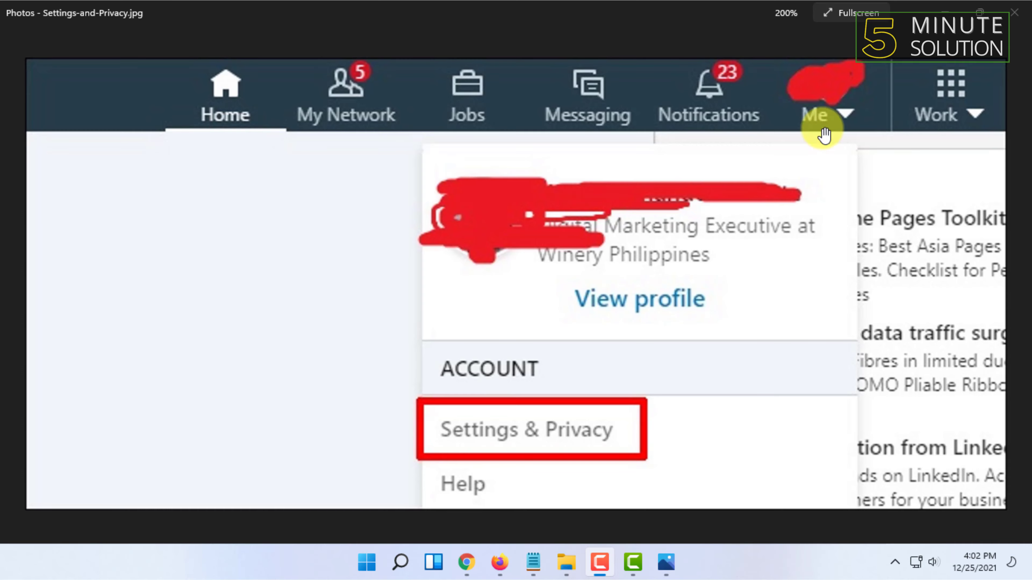
pyautogui.moveTo(525, 434)
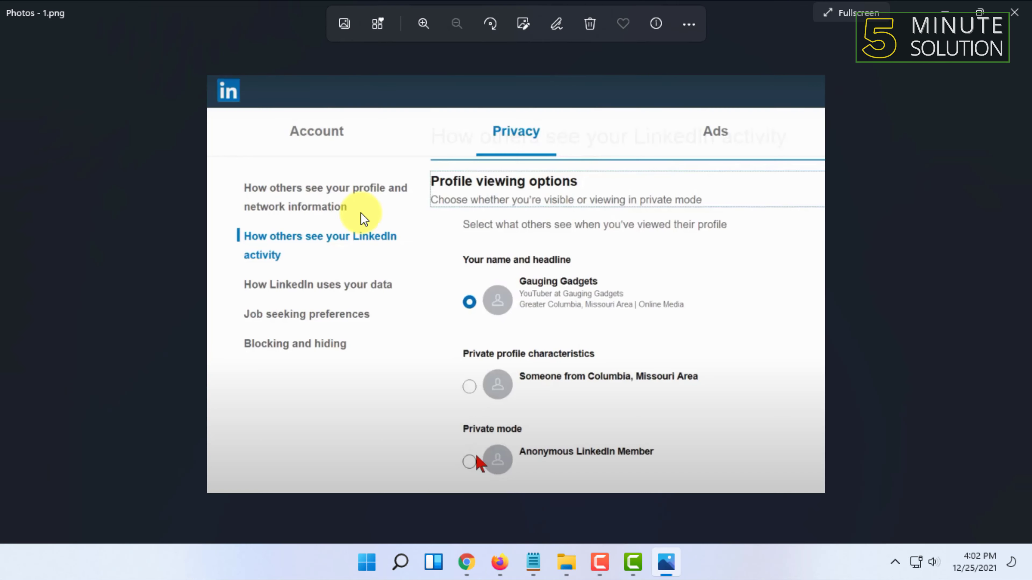
pyautogui.click(422, 24)
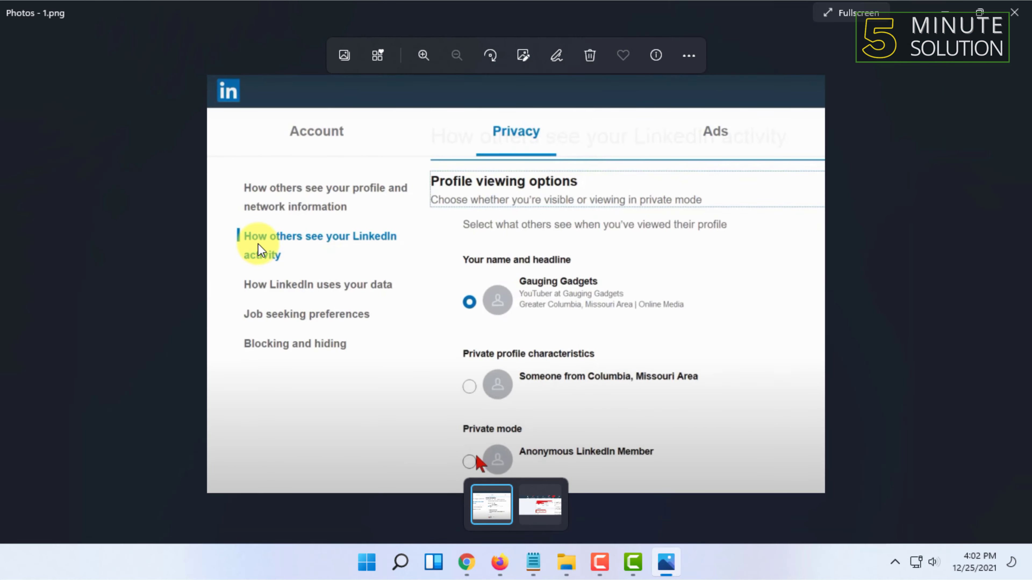
pyautogui.click(422, 55)
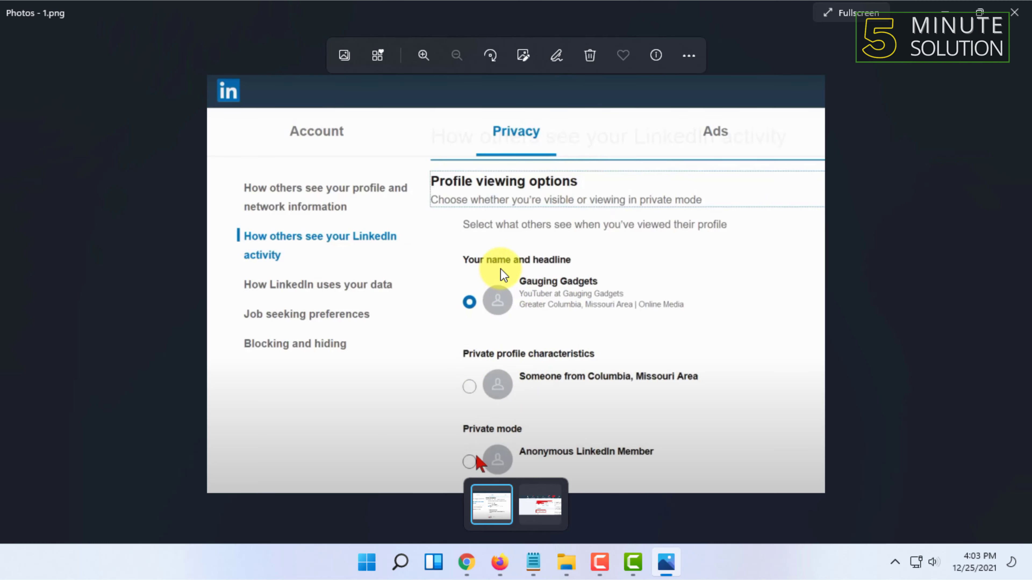
pyautogui.moveTo(539, 366)
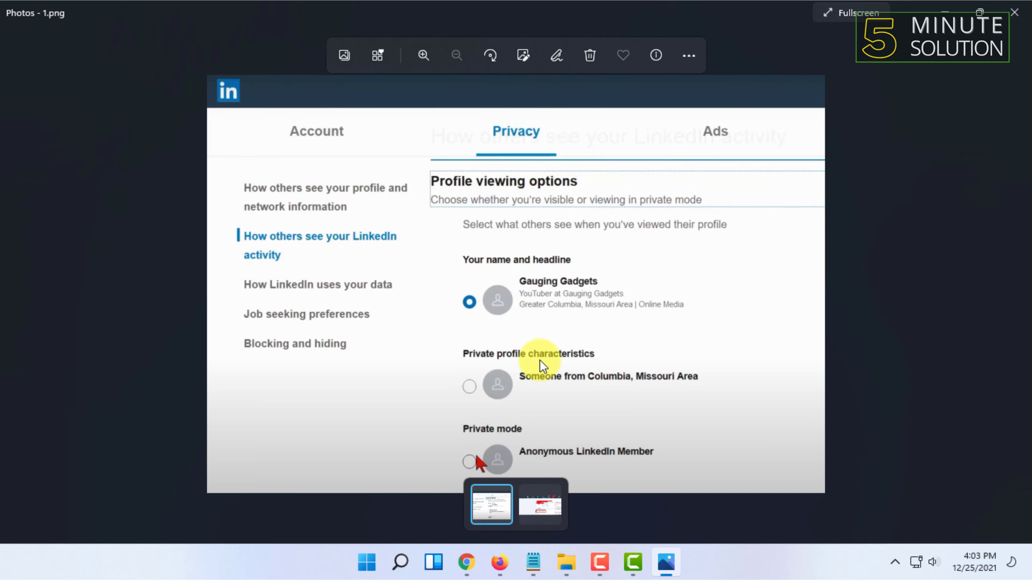
pyautogui.moveTo(516, 434)
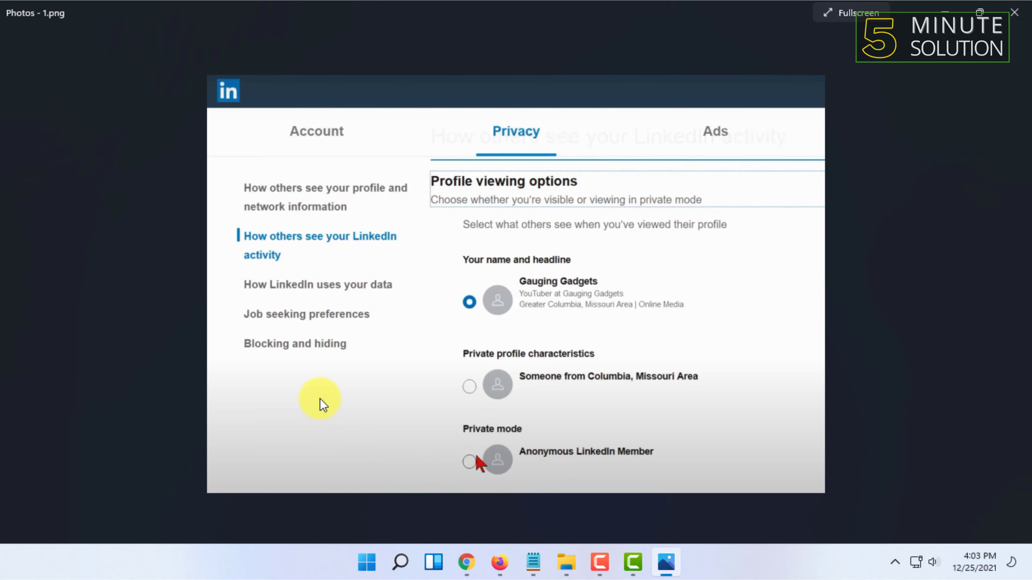
pyautogui.moveTo(615, 332)
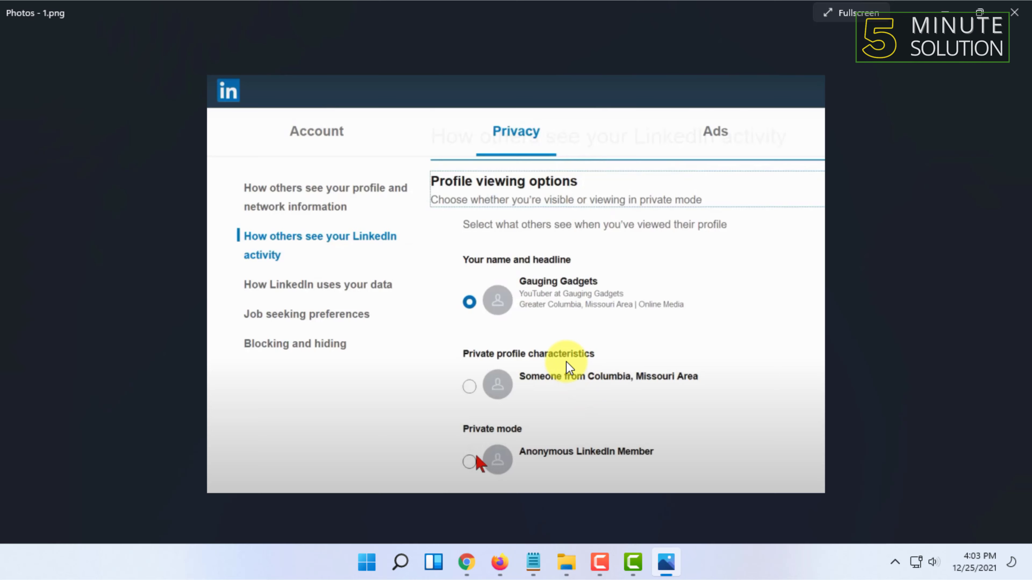
pyautogui.moveTo(549, 365)
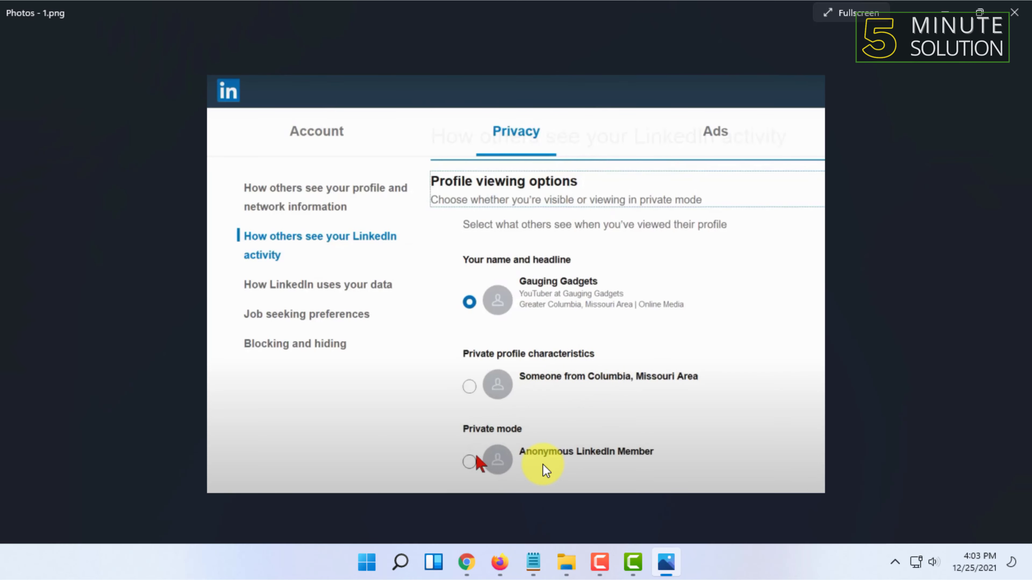
pyautogui.moveTo(513, 387)
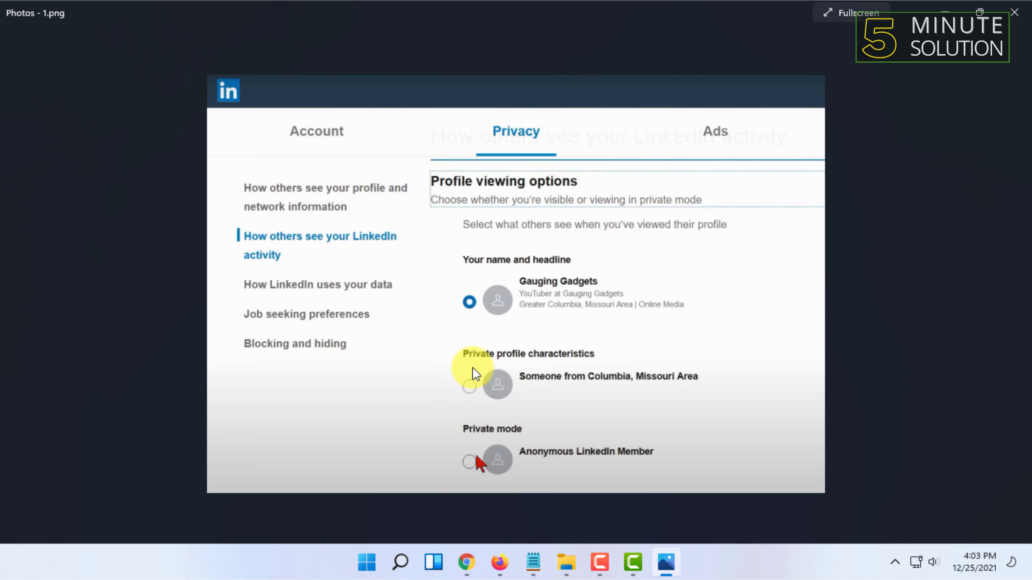
pyautogui.moveTo(513, 367)
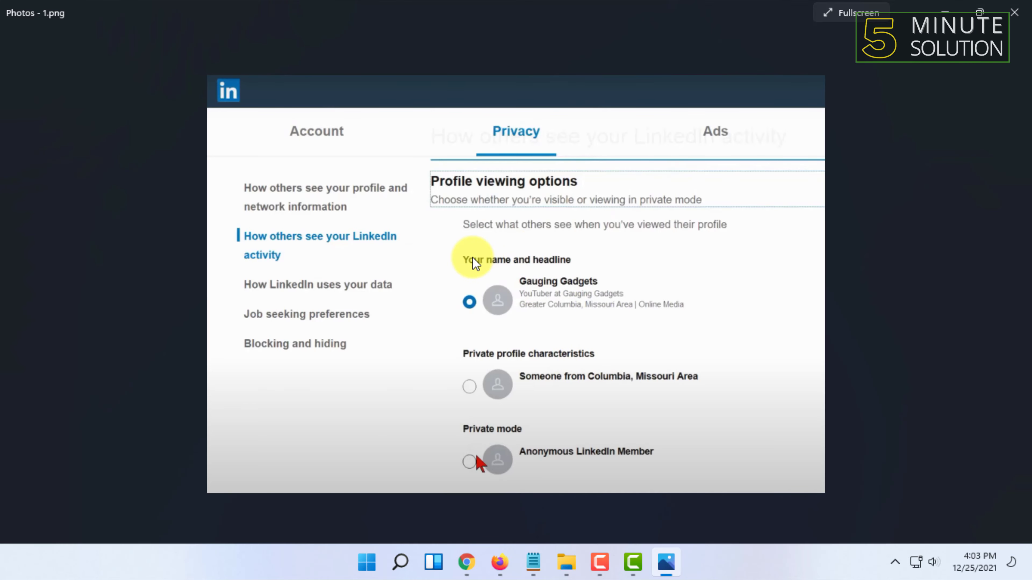
pyautogui.moveTo(473, 265)
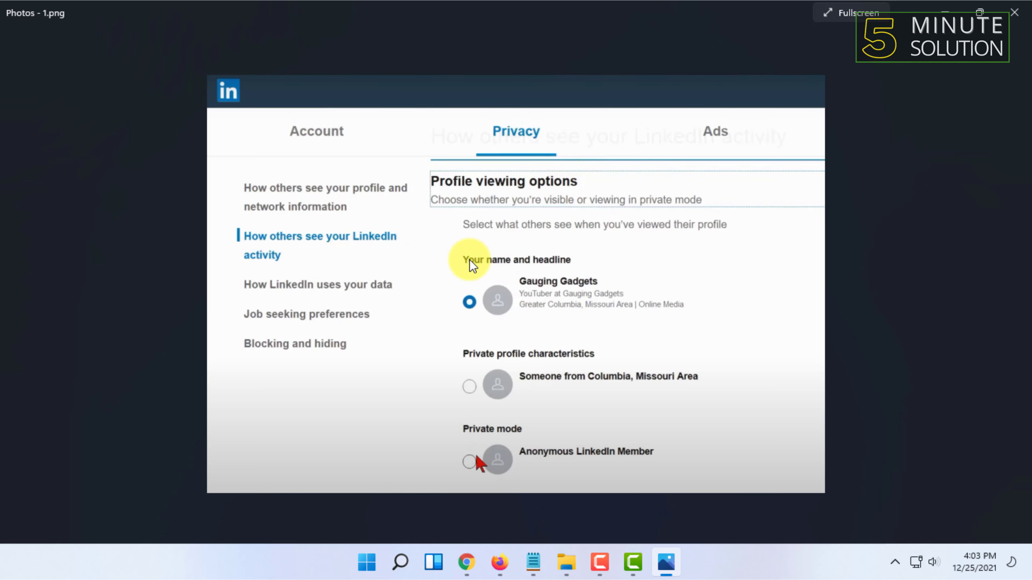
pyautogui.moveTo(801, 66)
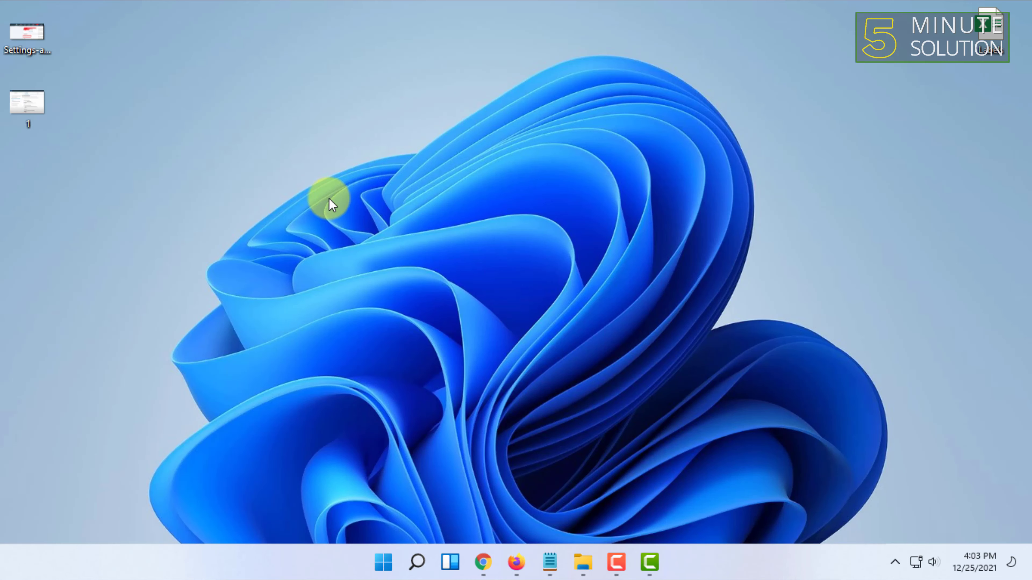
pyautogui.moveTo(608, 421)
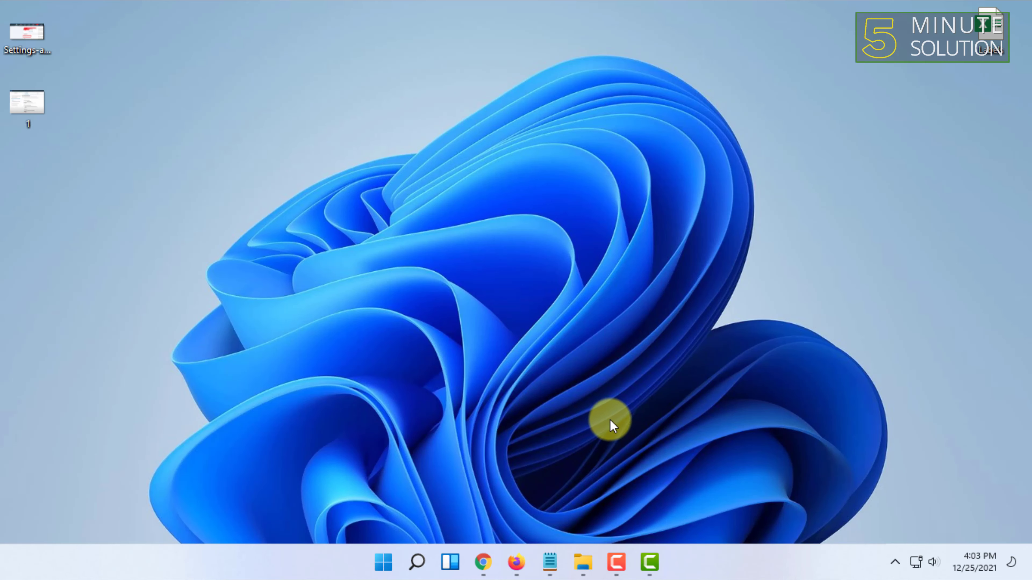
pyautogui.moveTo(649, 562)
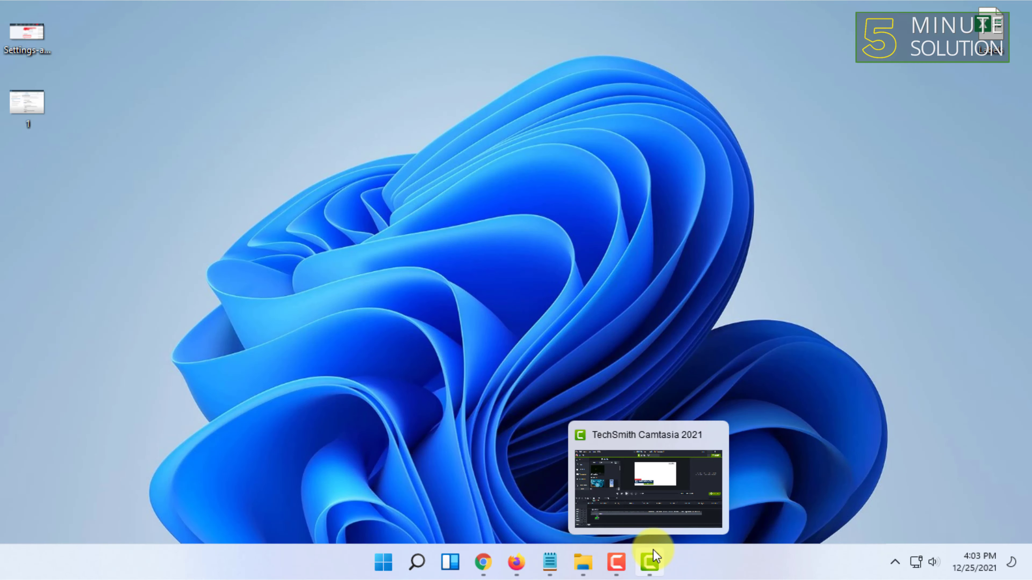